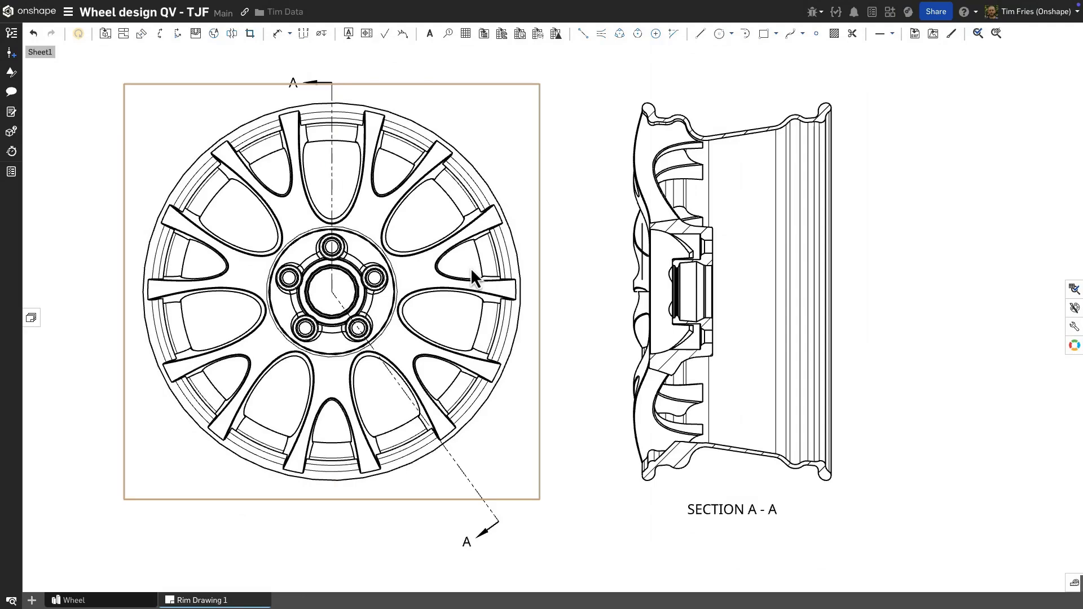
Scroll to the Rim Drawing 1 sheet showing only the wheel's front view.
scroll(up, 3)
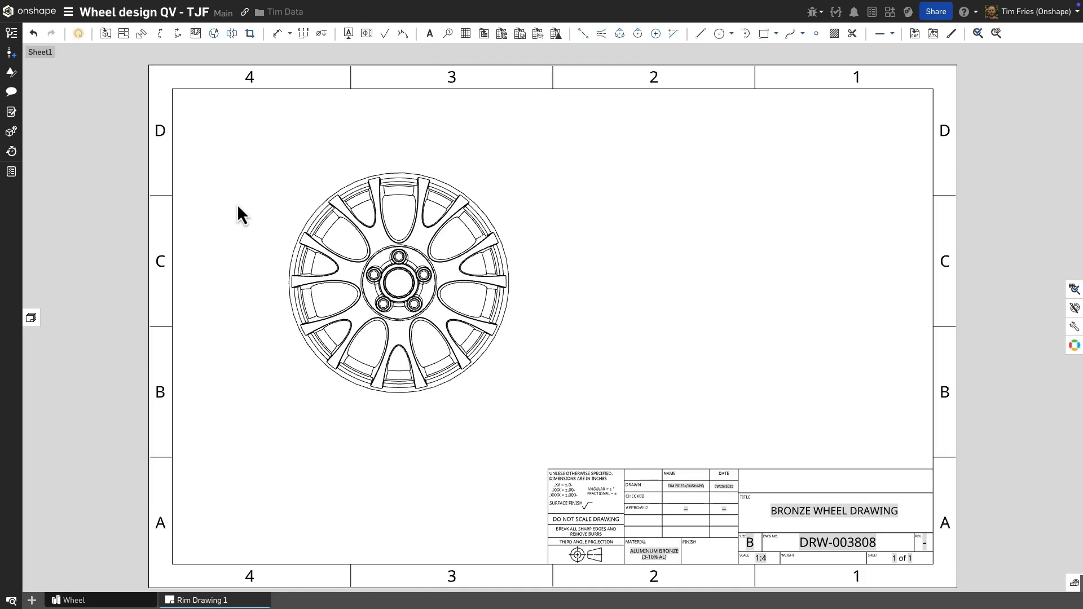
mouse_move(168, 65)
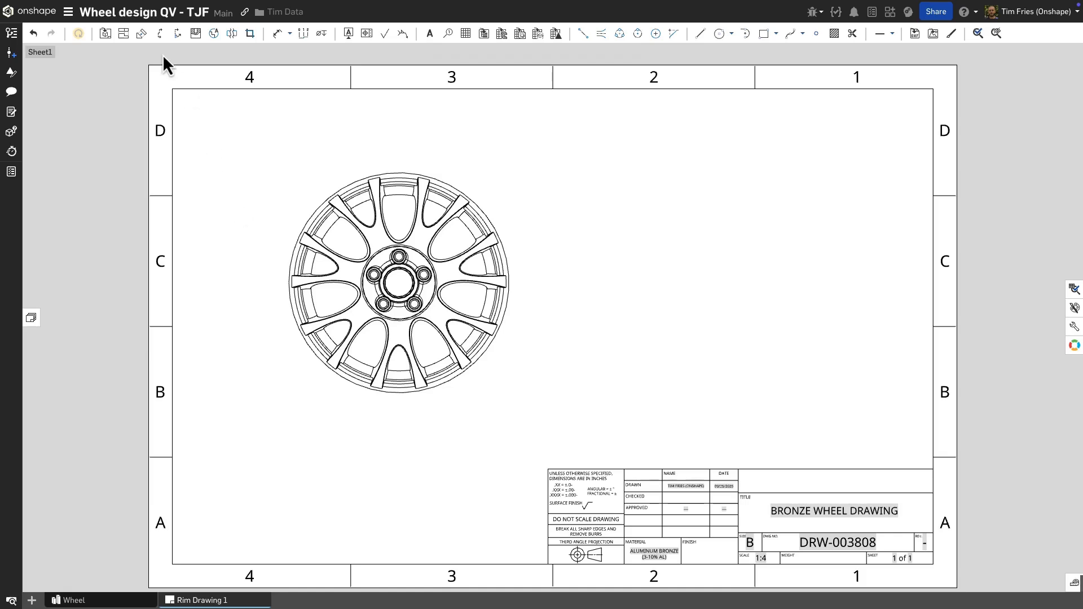
Start a section view, try an angled cut, then settle on a vertical cut line.
click(159, 33)
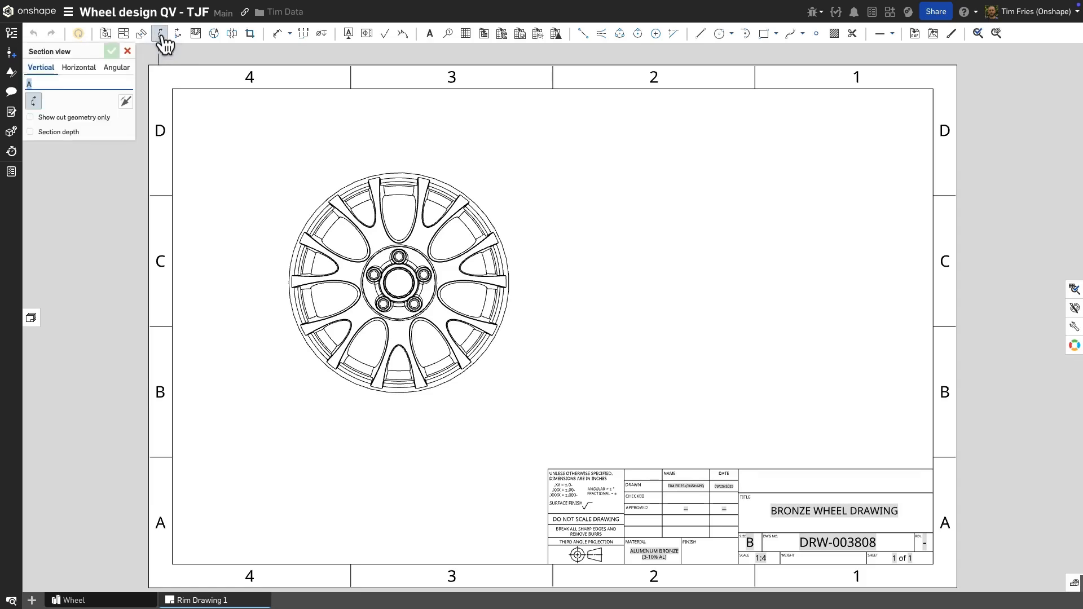
mouse_move(151, 134)
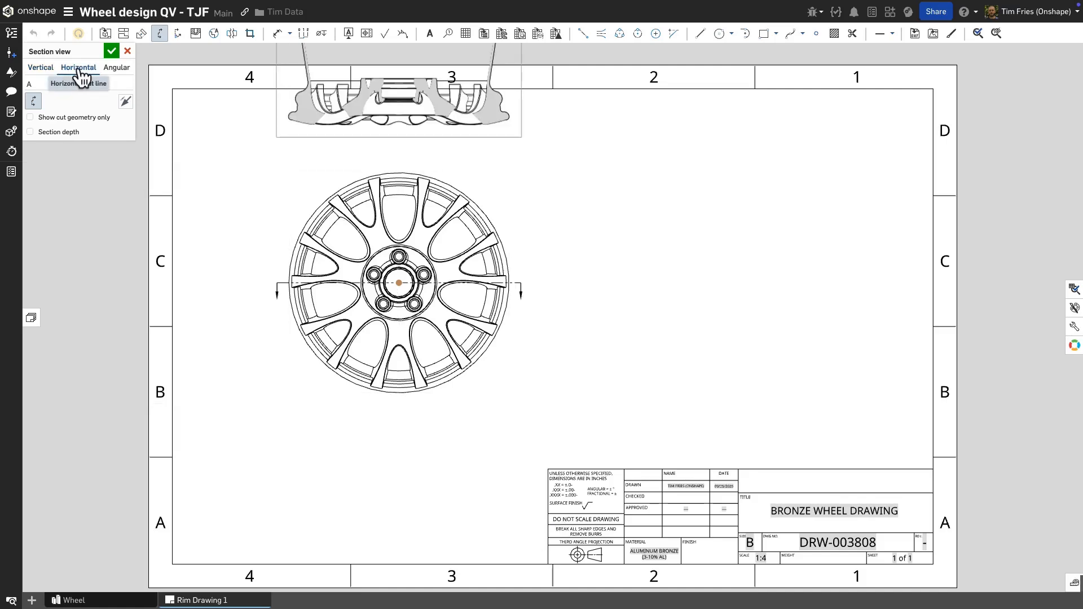
click(116, 67)
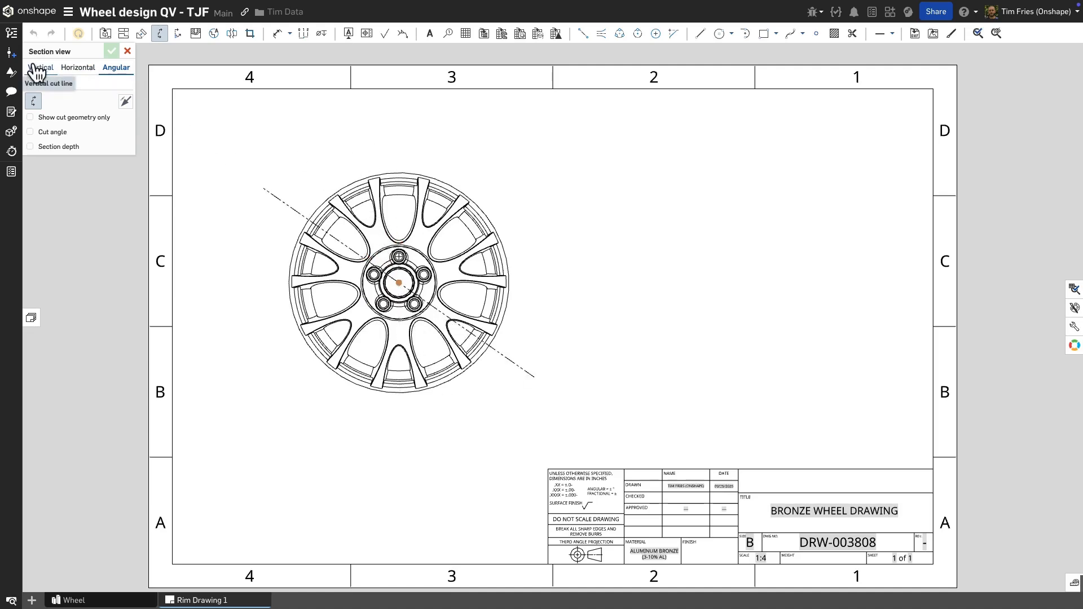
click(40, 67)
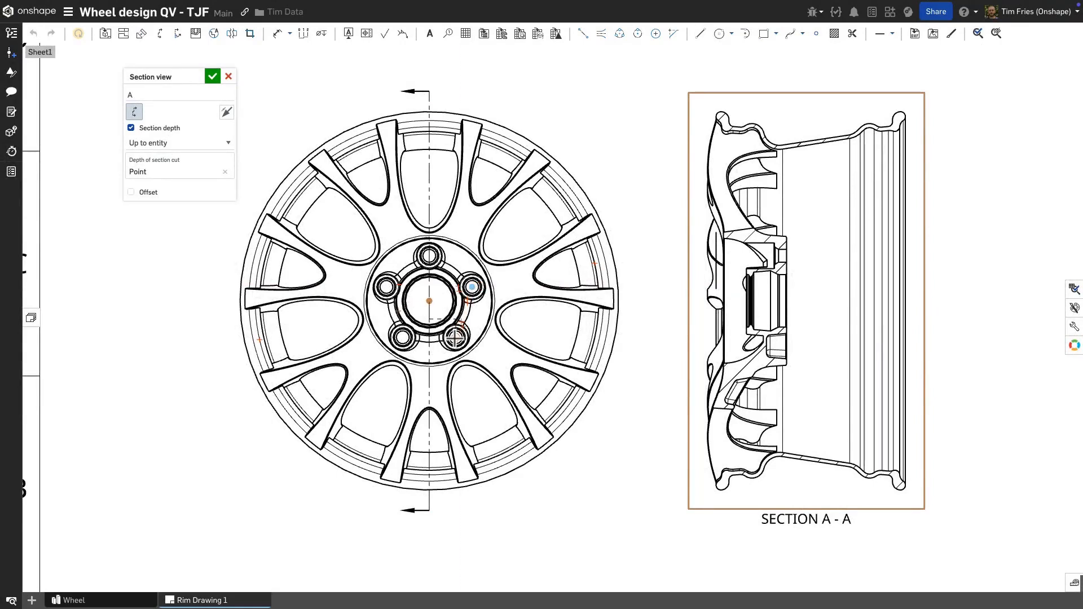
Jog the cut line through a bolt hole and accept section A-A.
click(130, 128)
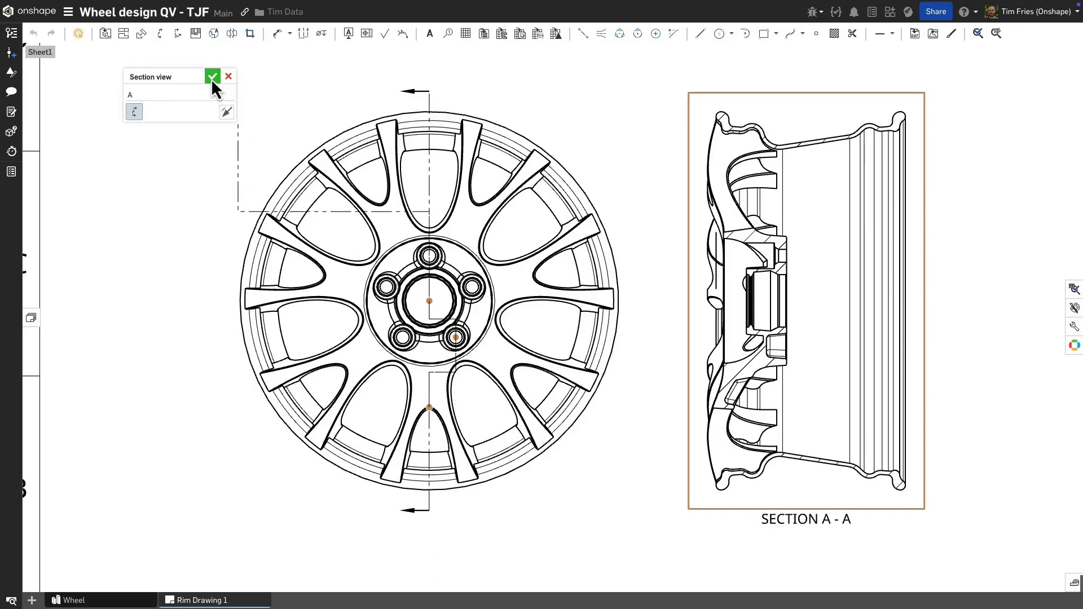
click(213, 76)
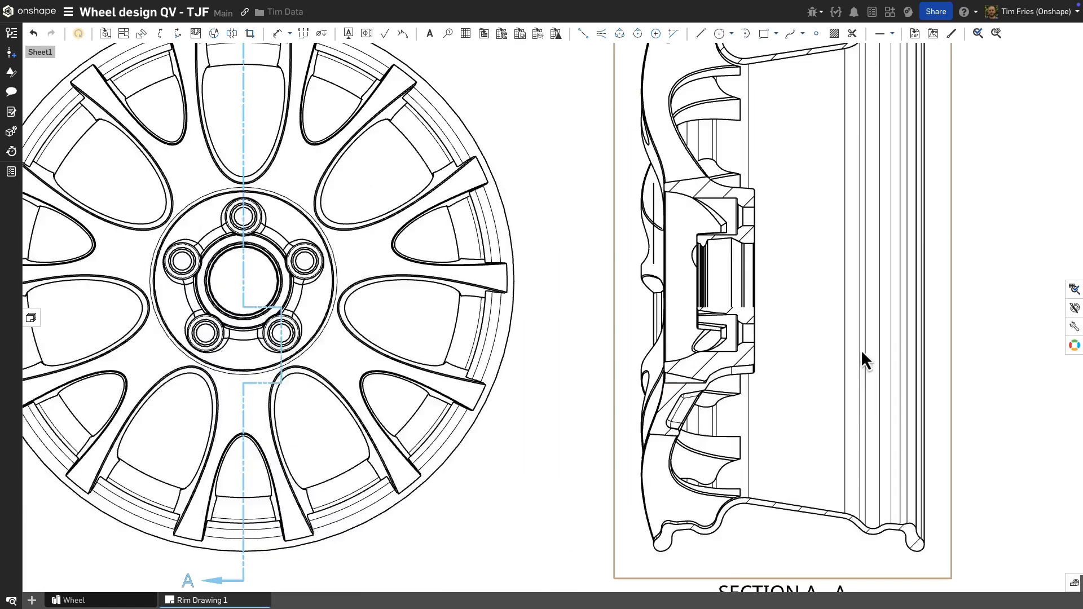
mouse_move(739, 425)
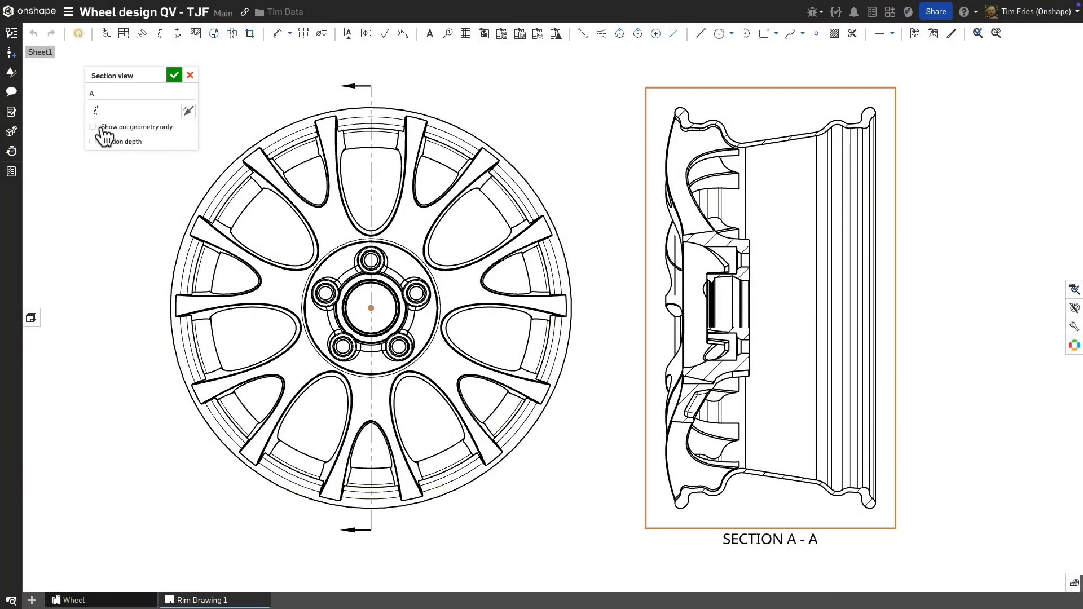
Tick Show cut geometry only for section A-A and confirm the change.
click(92, 127)
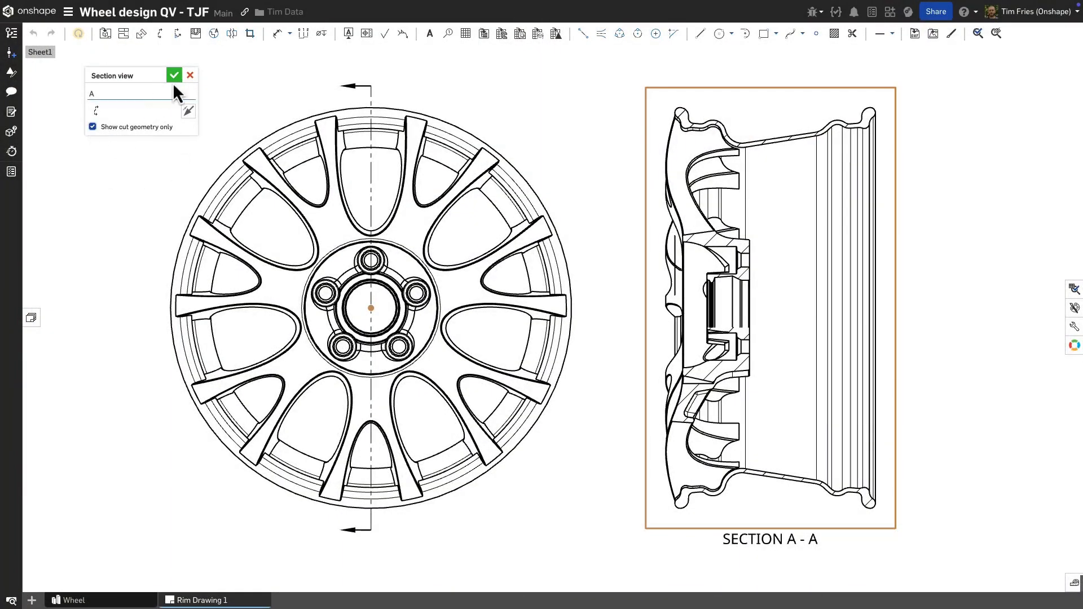
click(174, 74)
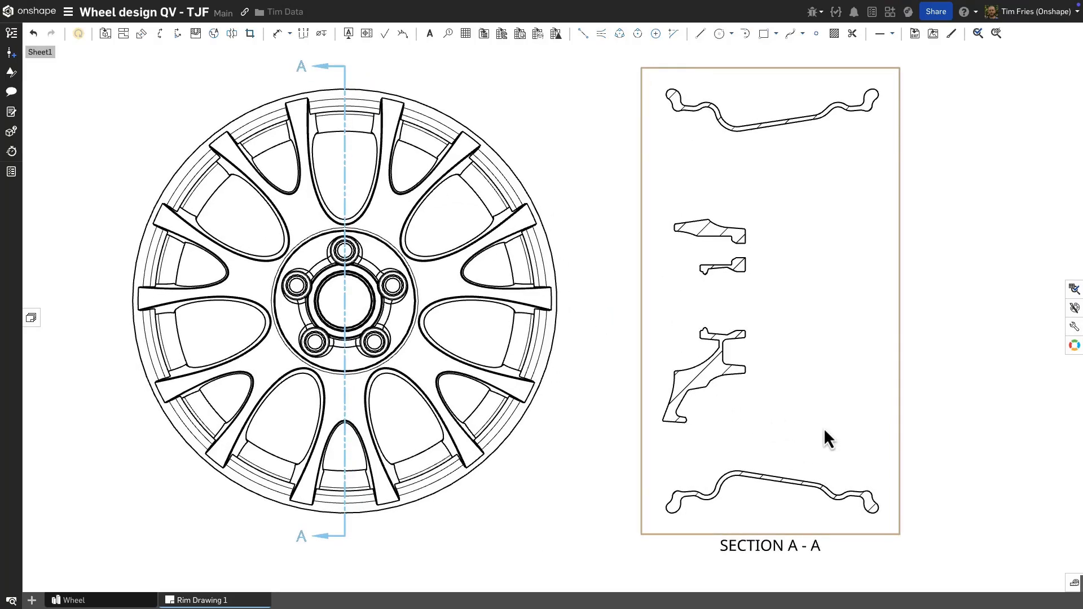
click(177, 33)
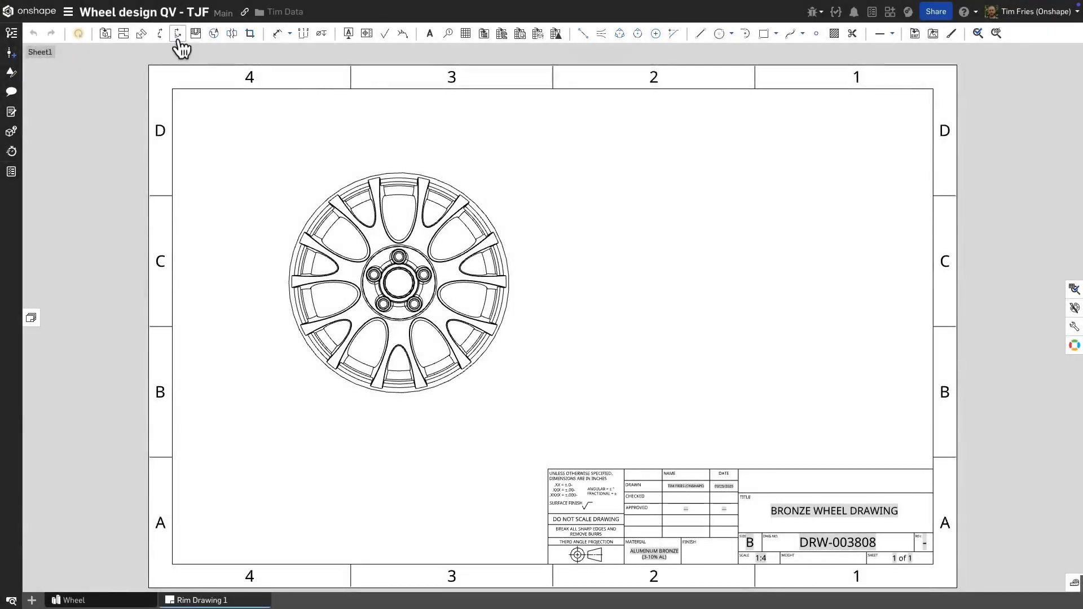
mouse_move(178, 33)
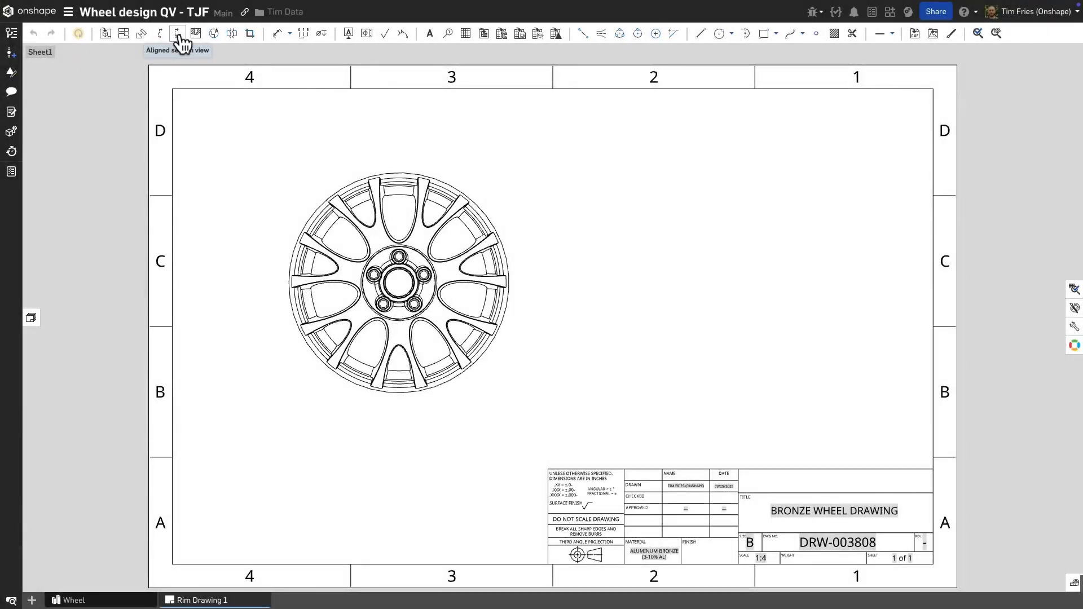
Start an aligned section view and place it right of the wheel.
click(176, 34)
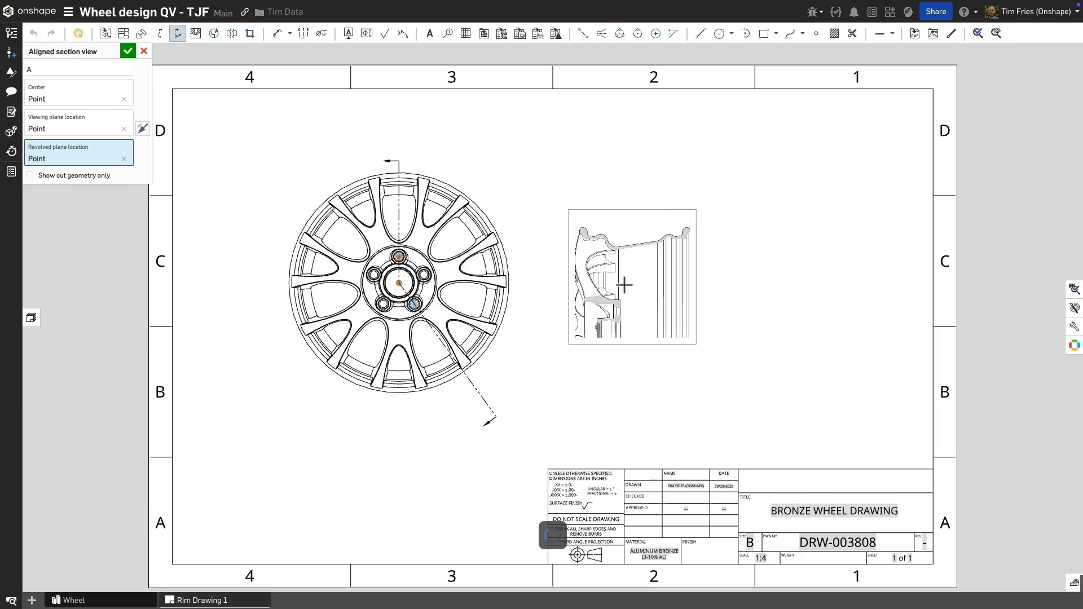
click(128, 50)
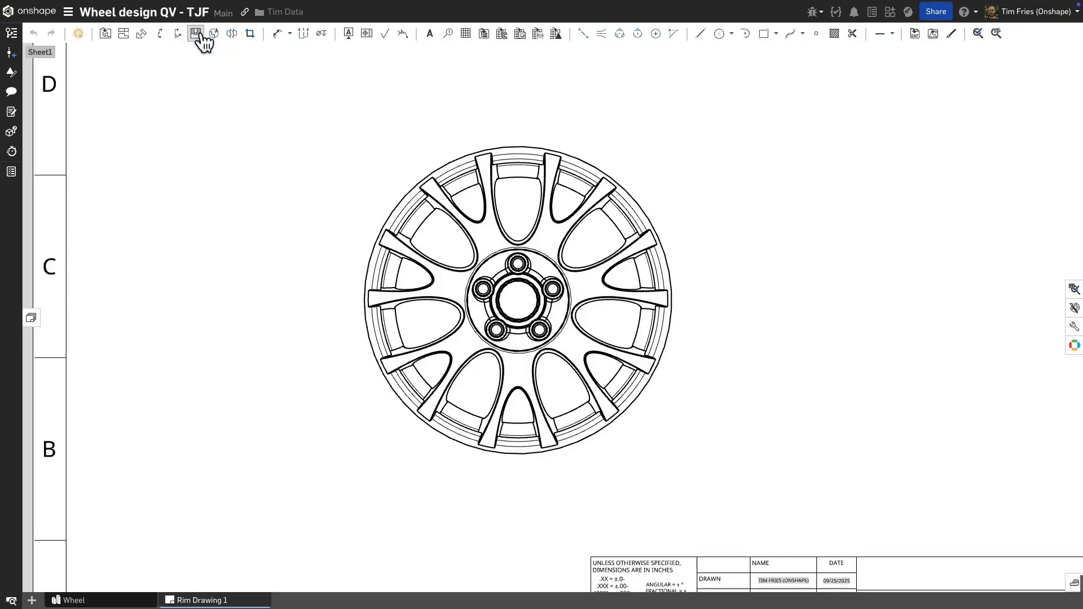
Draw a closed spline over the rim top and cut a blind broken-out section 3 in deep.
click(196, 34)
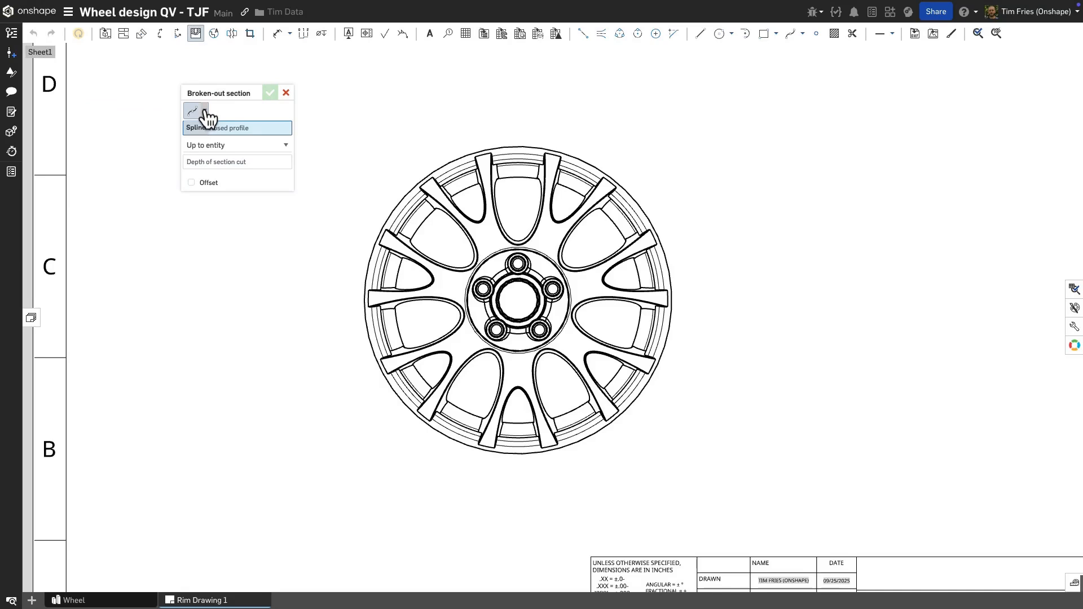
click(196, 111)
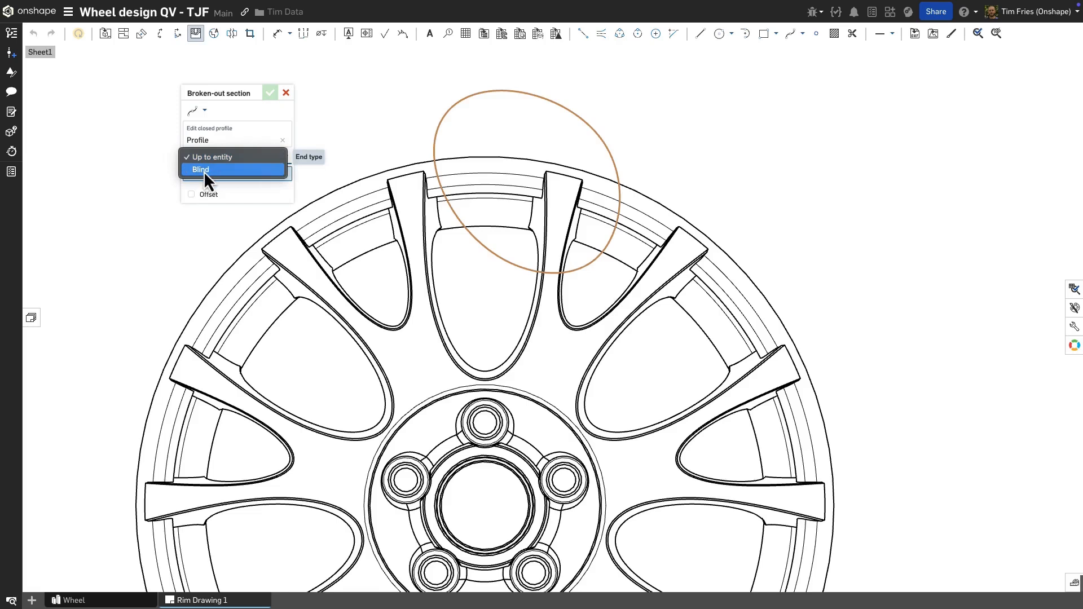
click(201, 169)
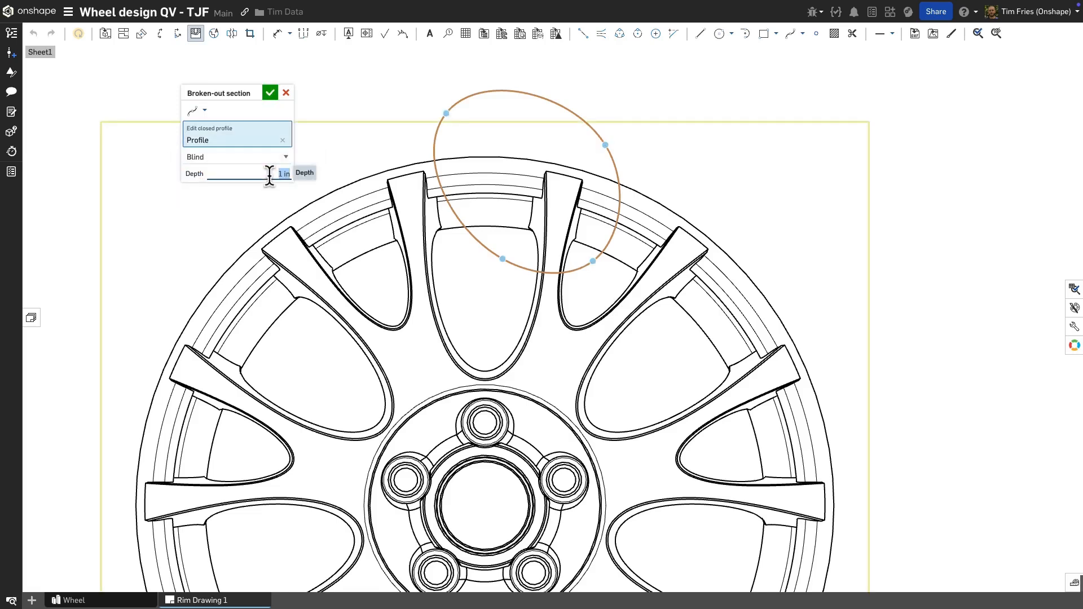
text(3)
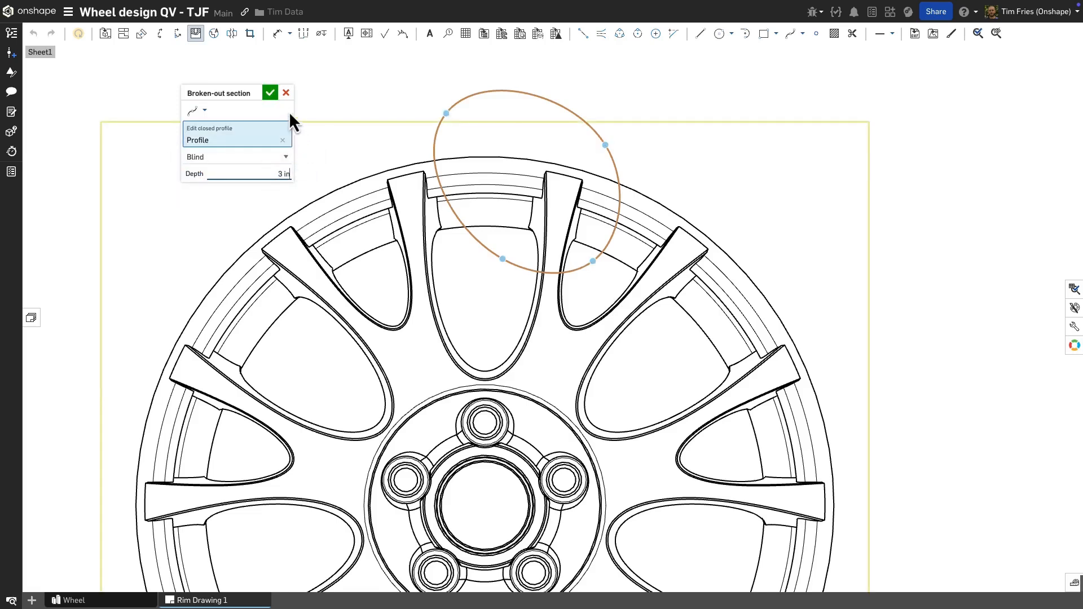
click(285, 92)
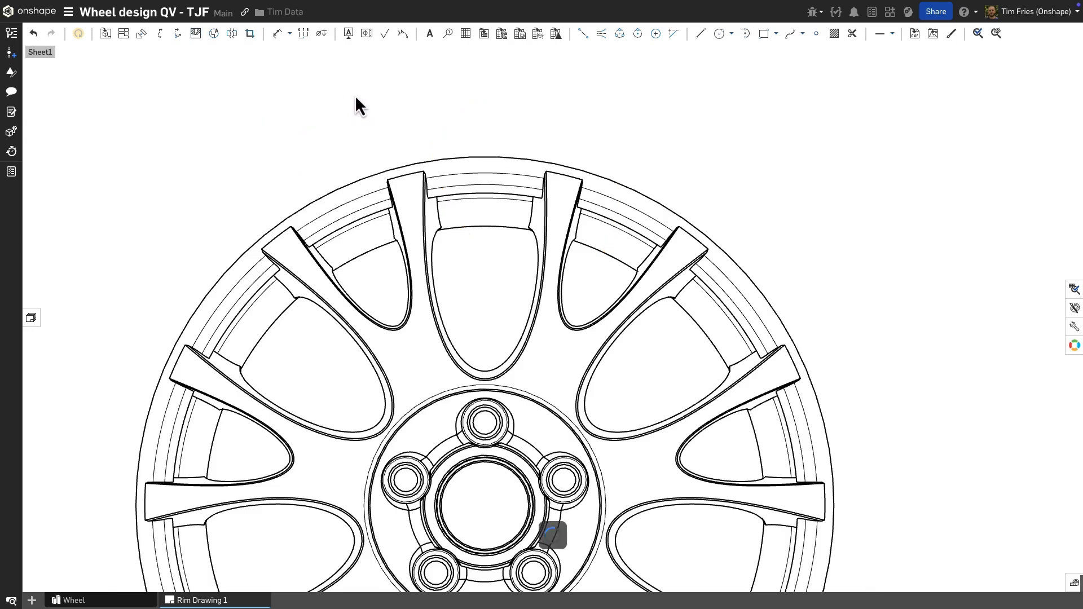